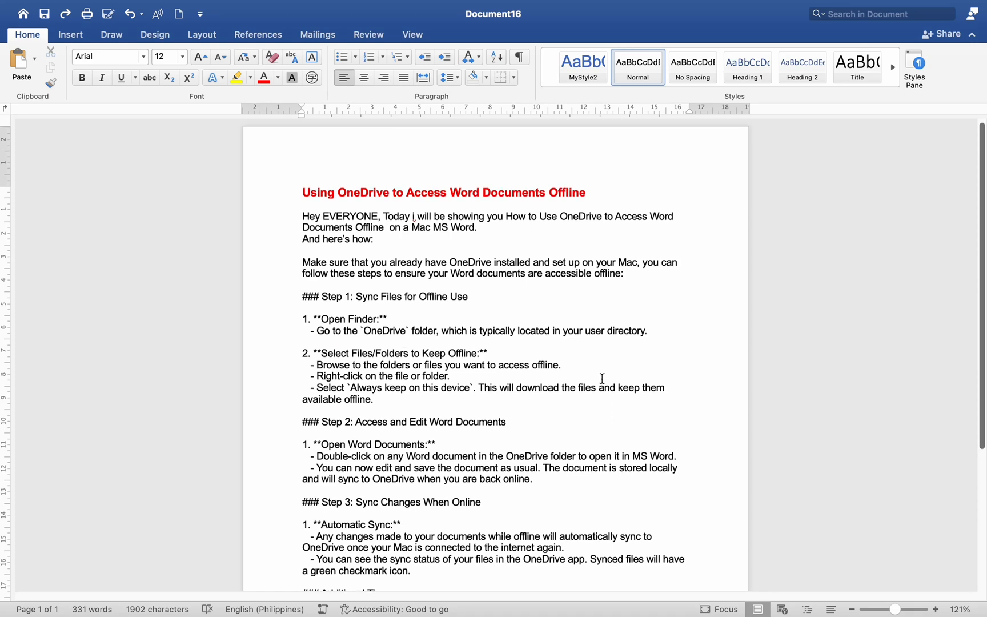
mouse_move(398, 407)
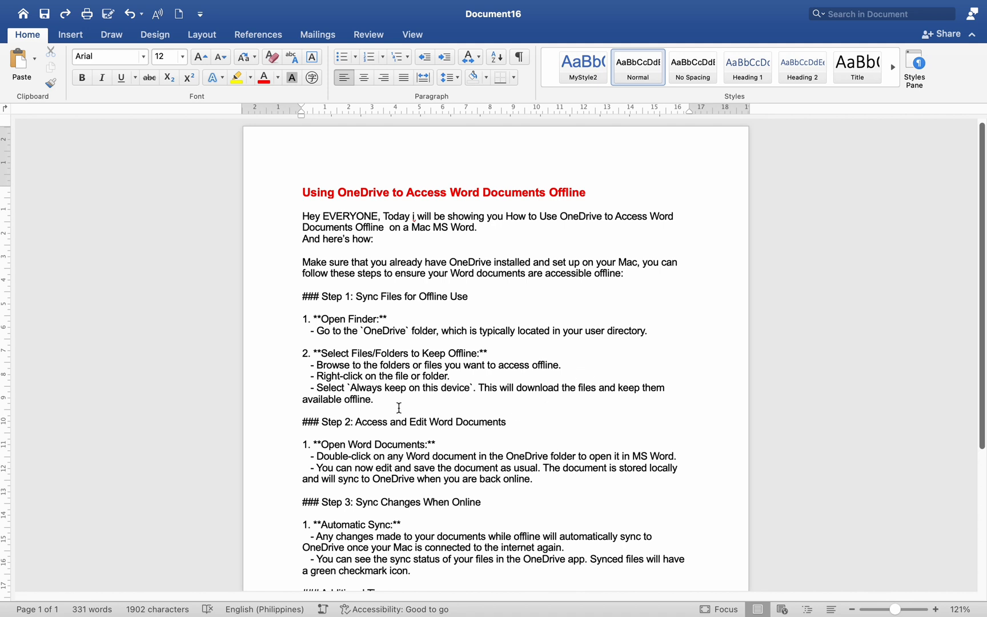
mouse_move(144, 453)
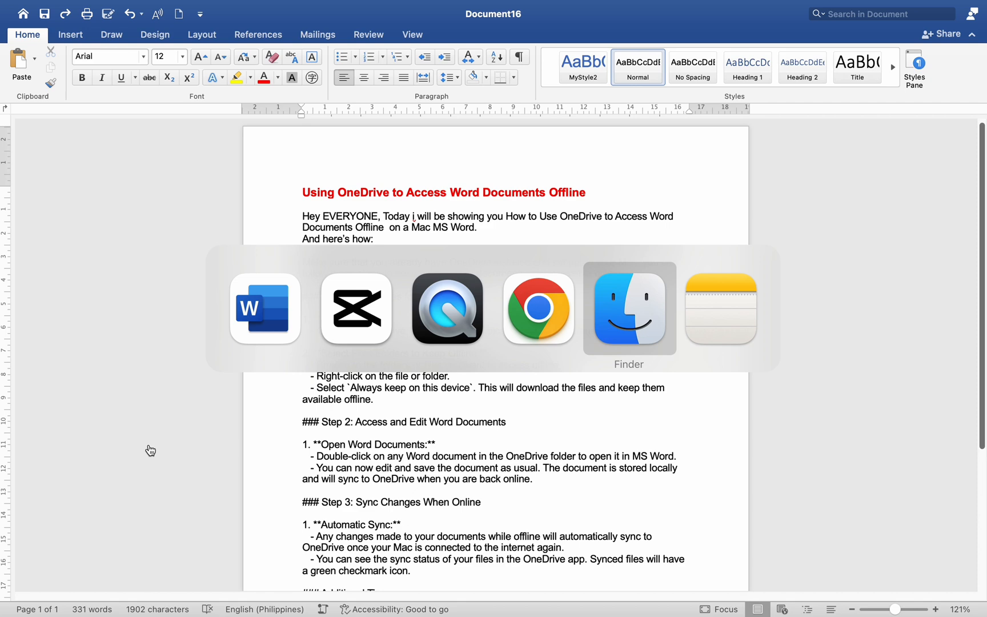
- Browse the OneDrive folder's Desktop subfolder in Finder, then return to the OneDrive listing
click(628, 309)
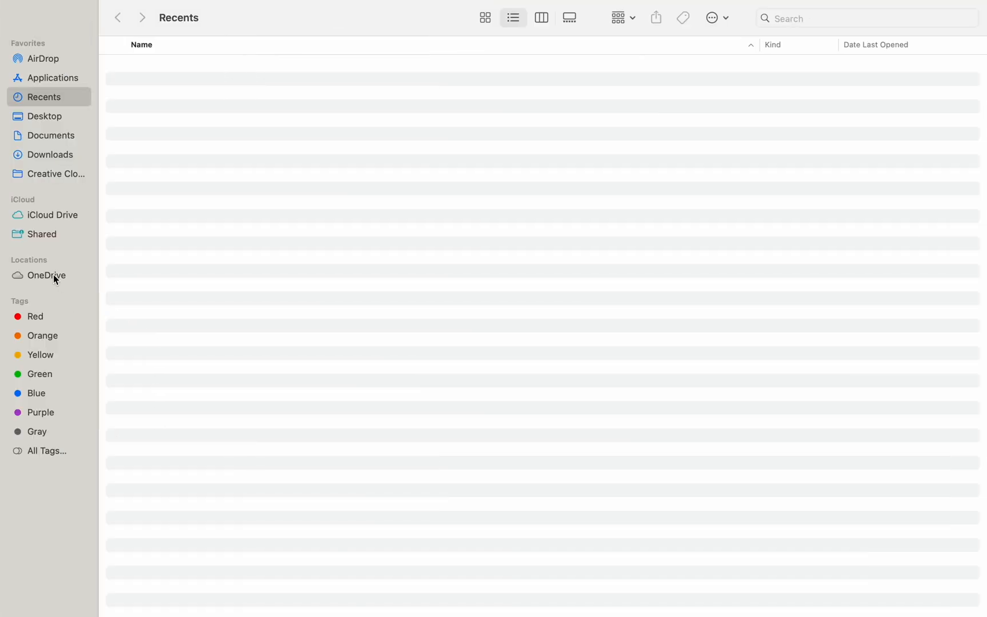
click(46, 275)
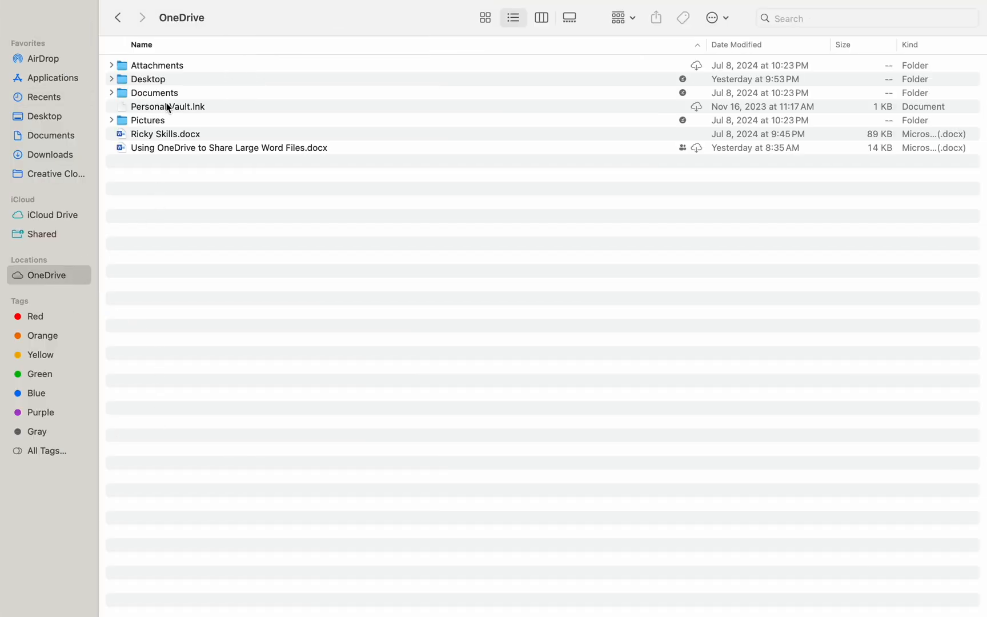
click(149, 79)
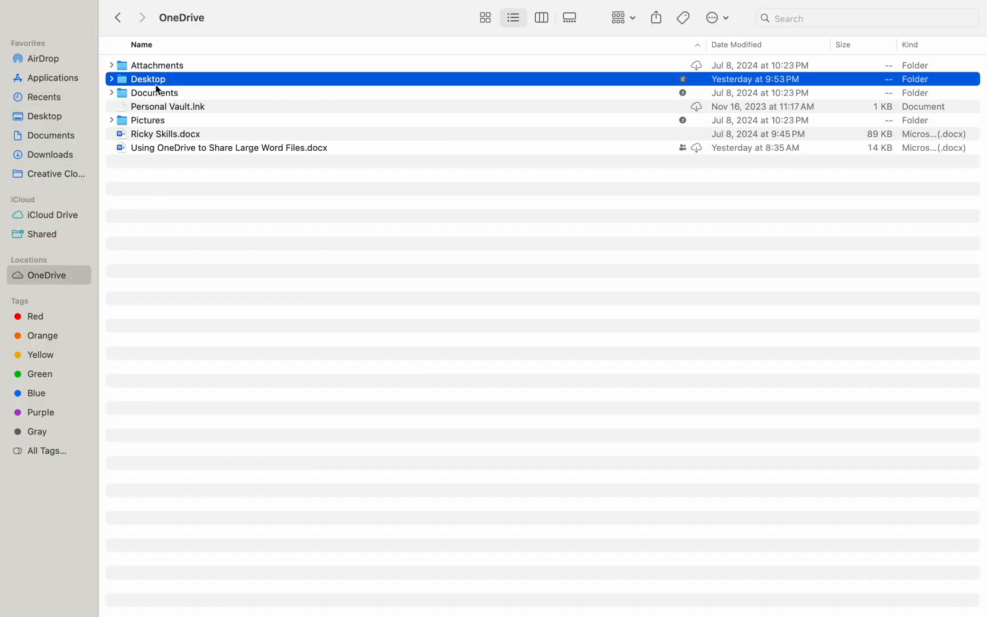
mouse_move(158, 82)
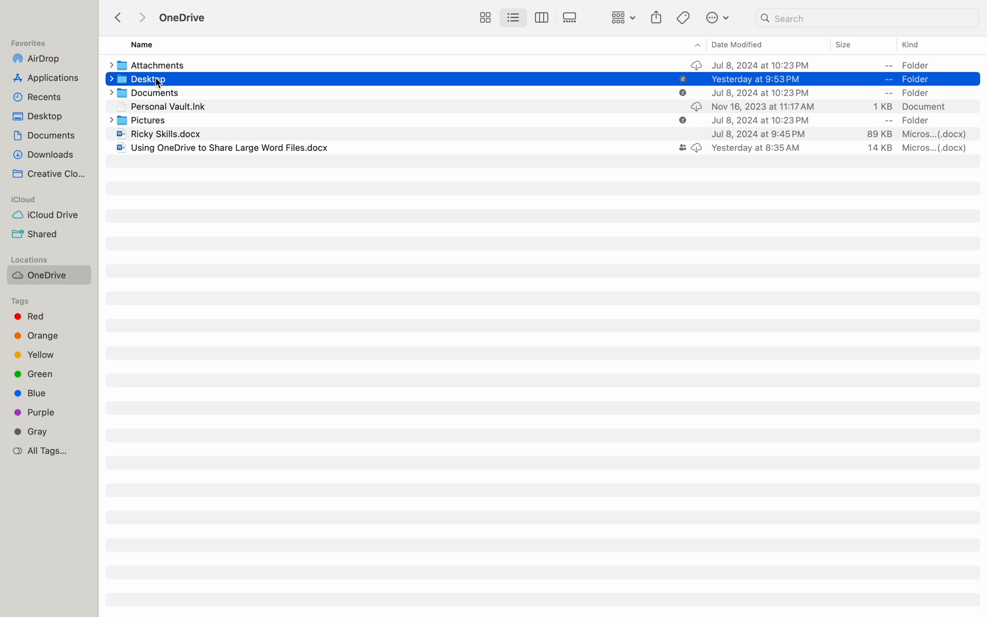
double_click(148, 79)
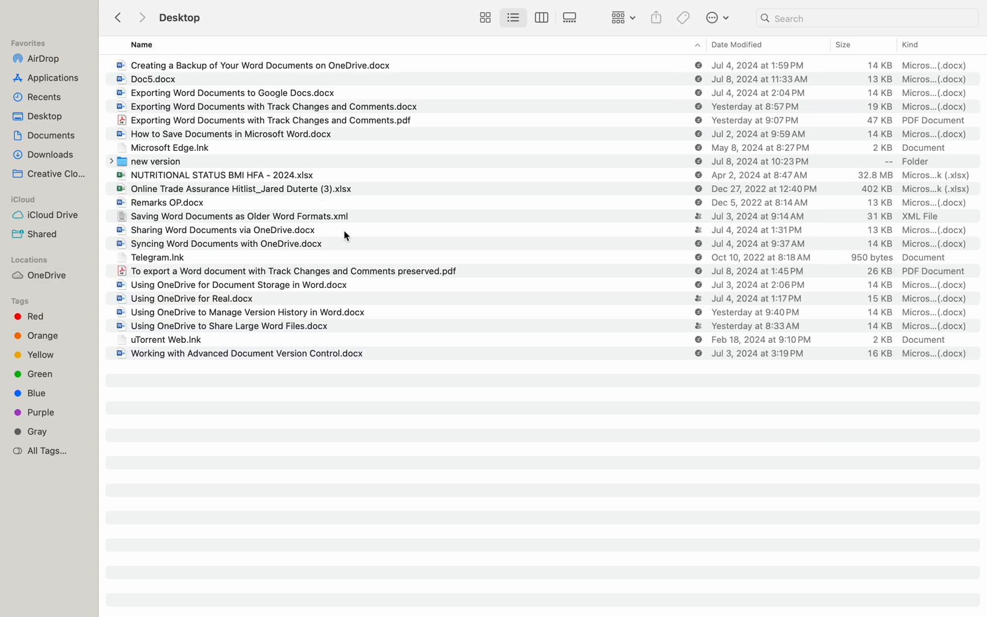
click(47, 276)
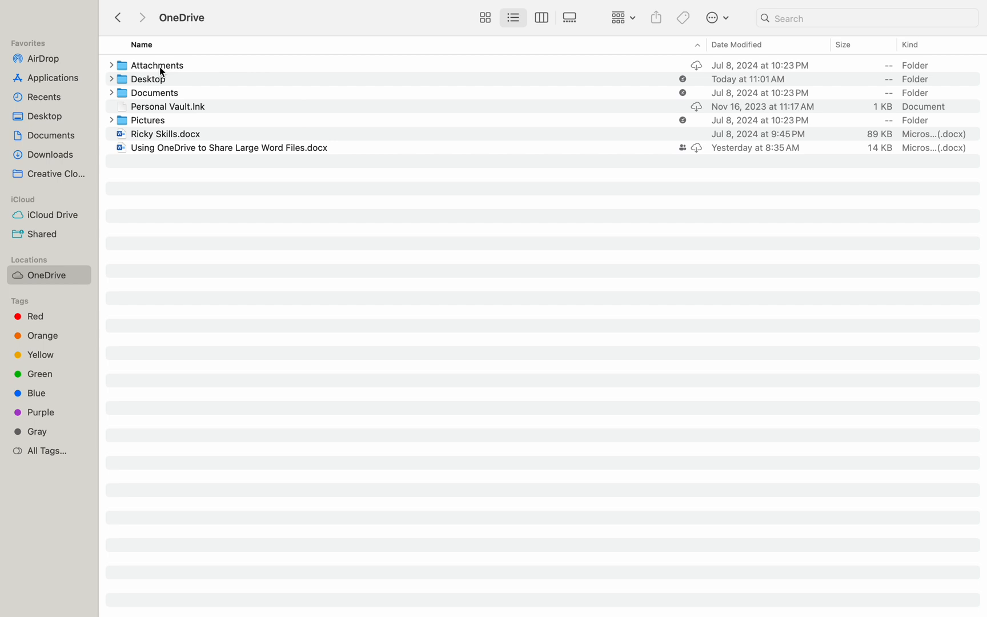
- Set the OneDrive Attachments folder to Always Keep on This Device
right_click(156, 65)
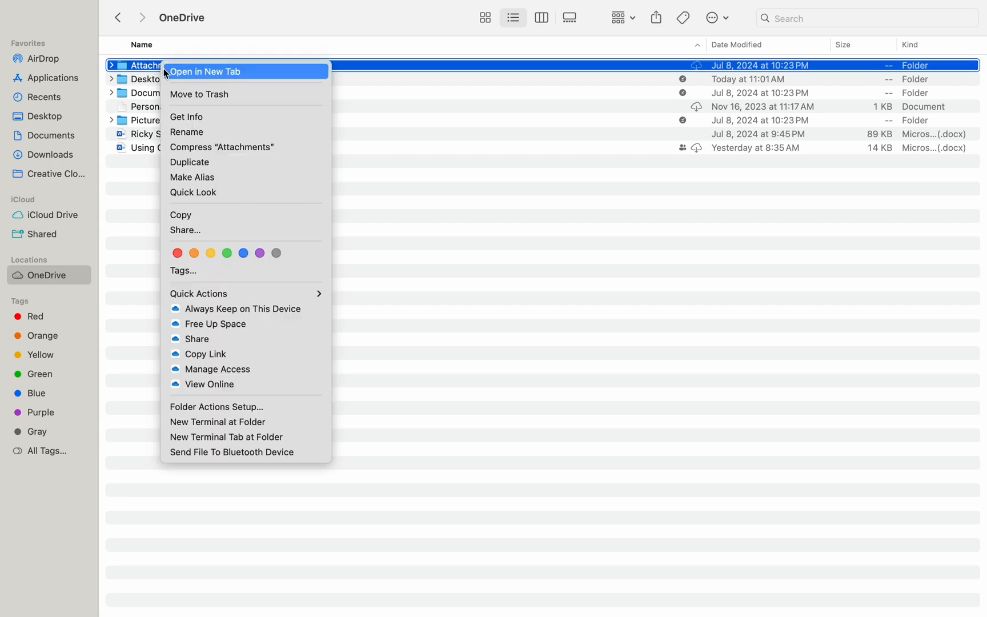
mouse_move(244, 323)
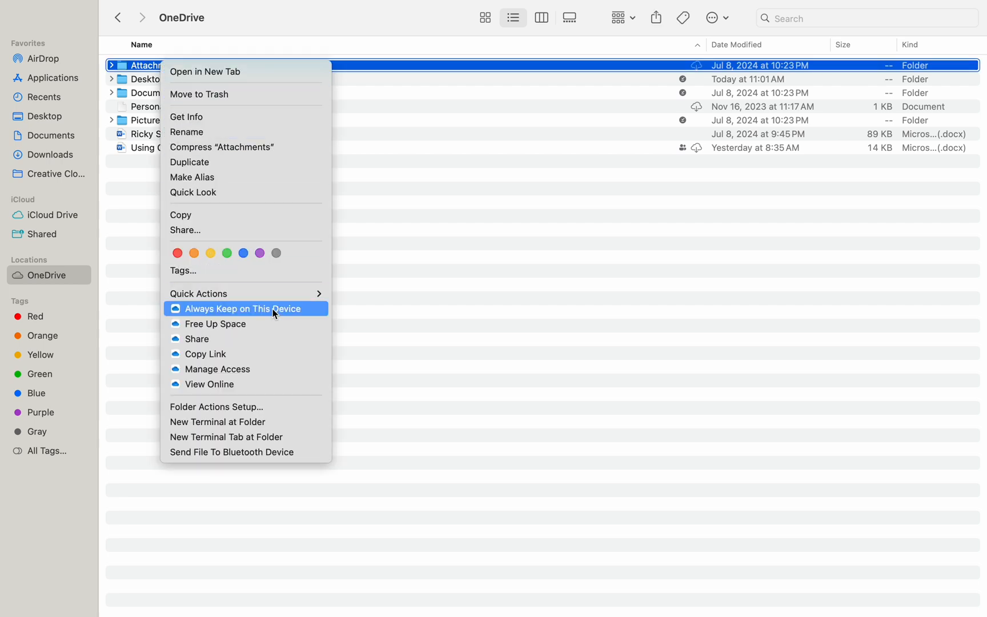
click(241, 309)
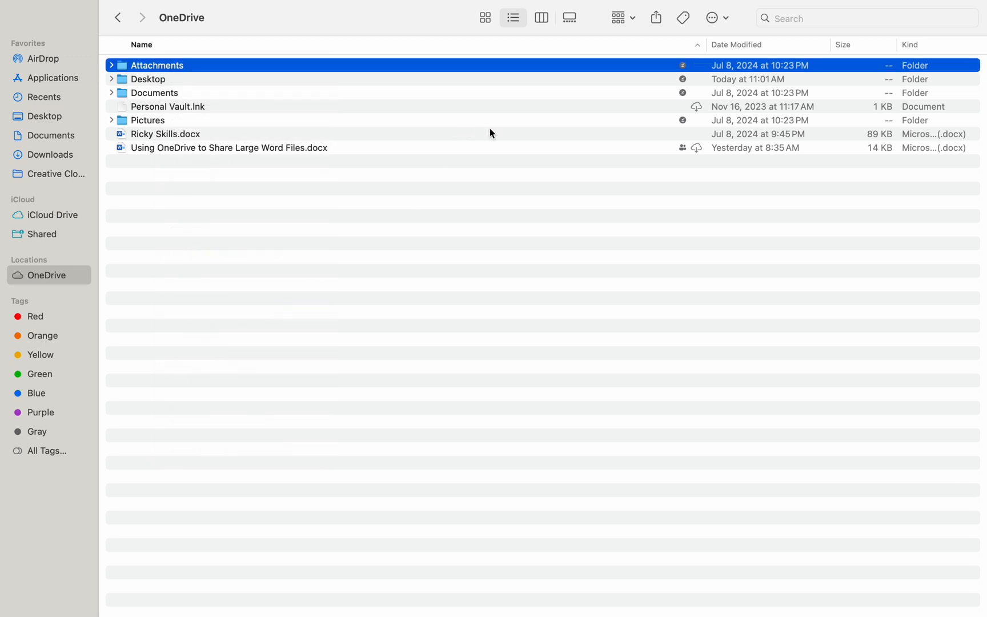
mouse_move(573, 150)
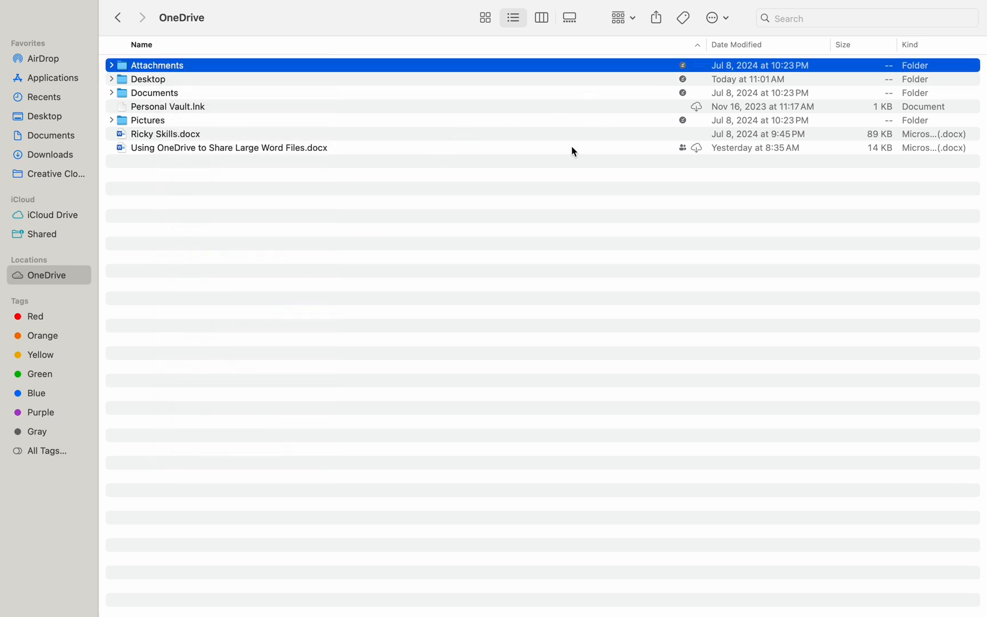
click(150, 256)
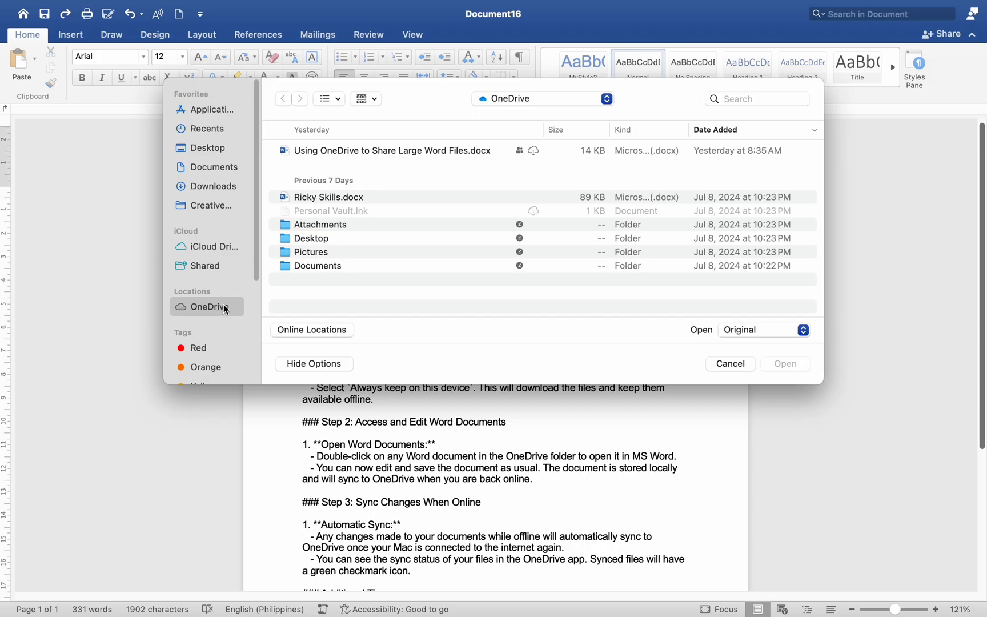
- Open Ricky Skills.docx from OneDrive in Word and save it
click(730, 364)
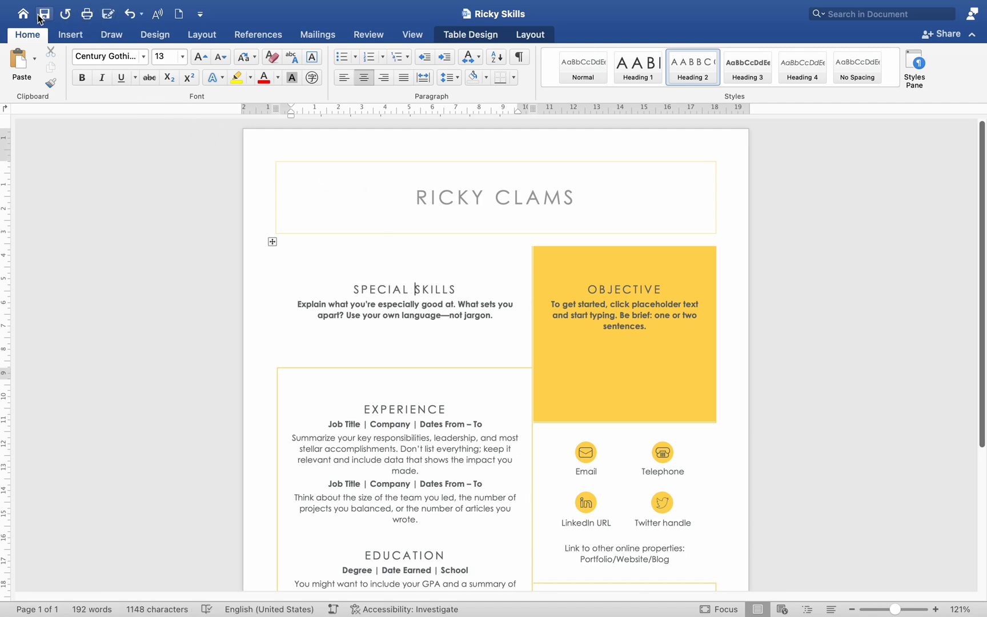
mouse_move(428, 334)
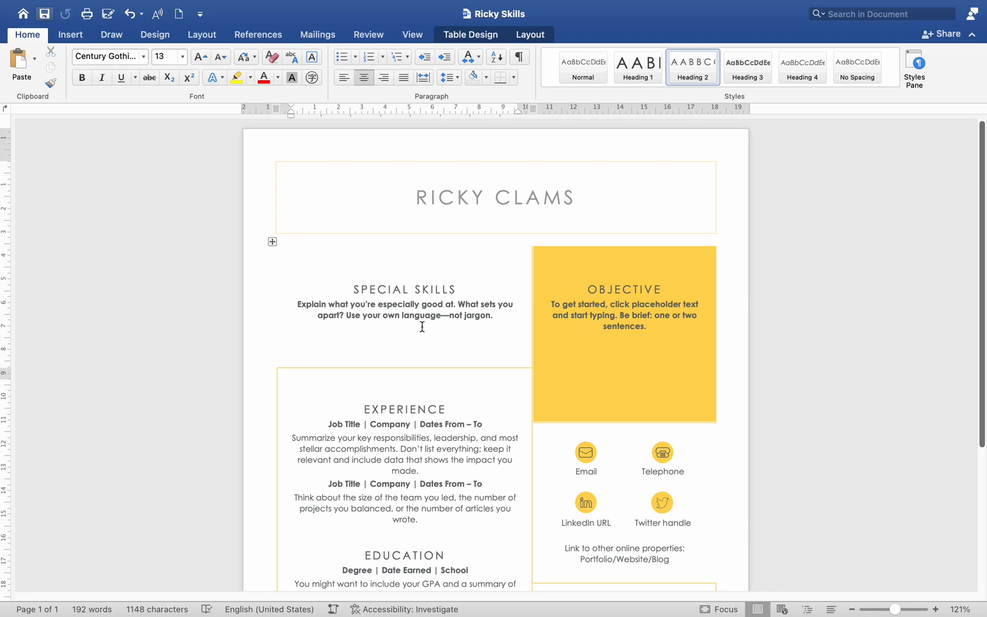
scroll(down, 3)
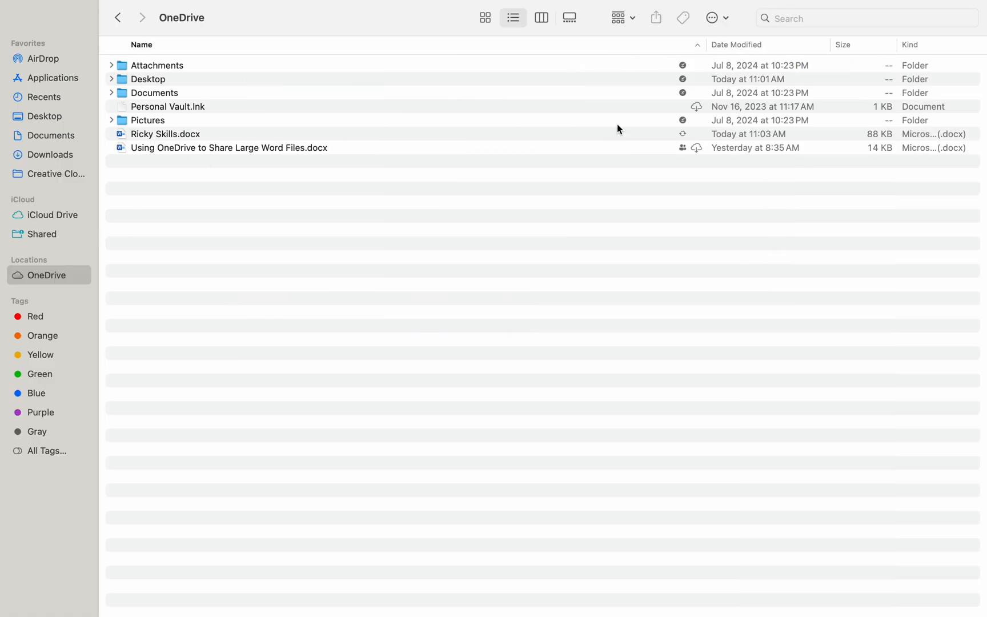
mouse_move(686, 76)
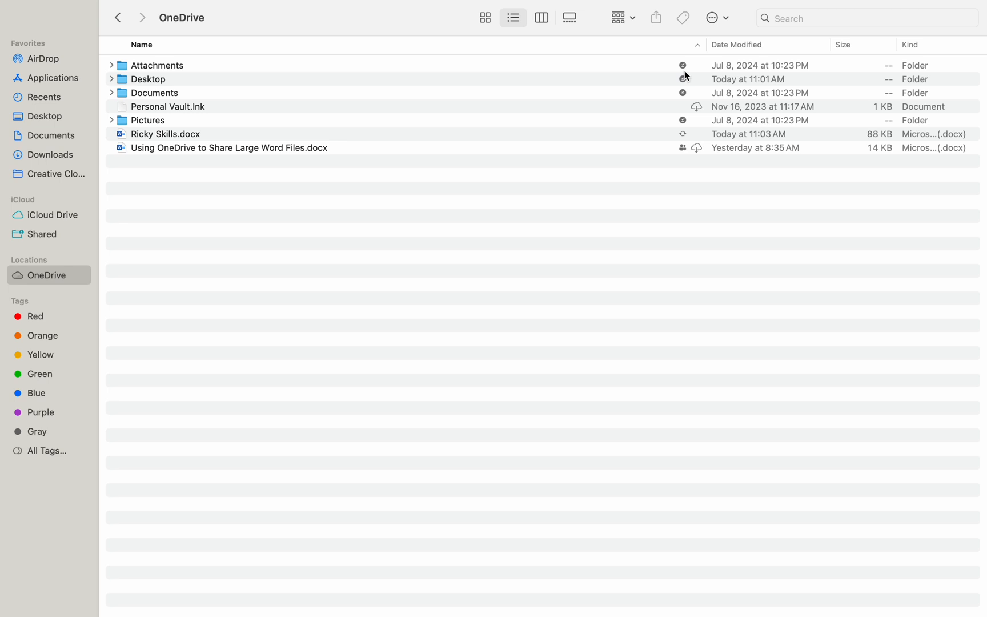
mouse_move(628, 128)
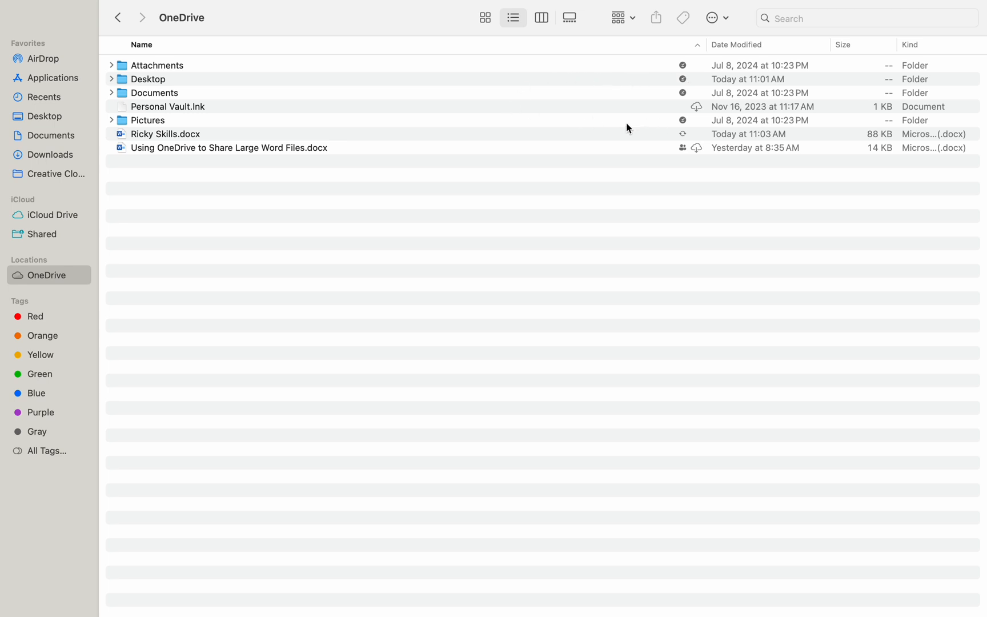
mouse_move(685, 120)
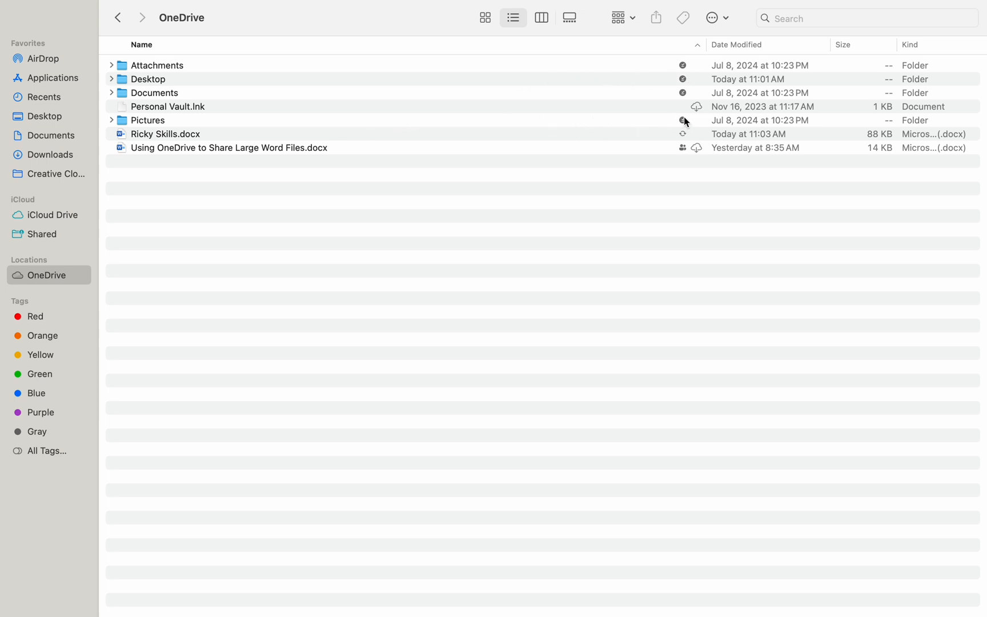
mouse_move(635, 165)
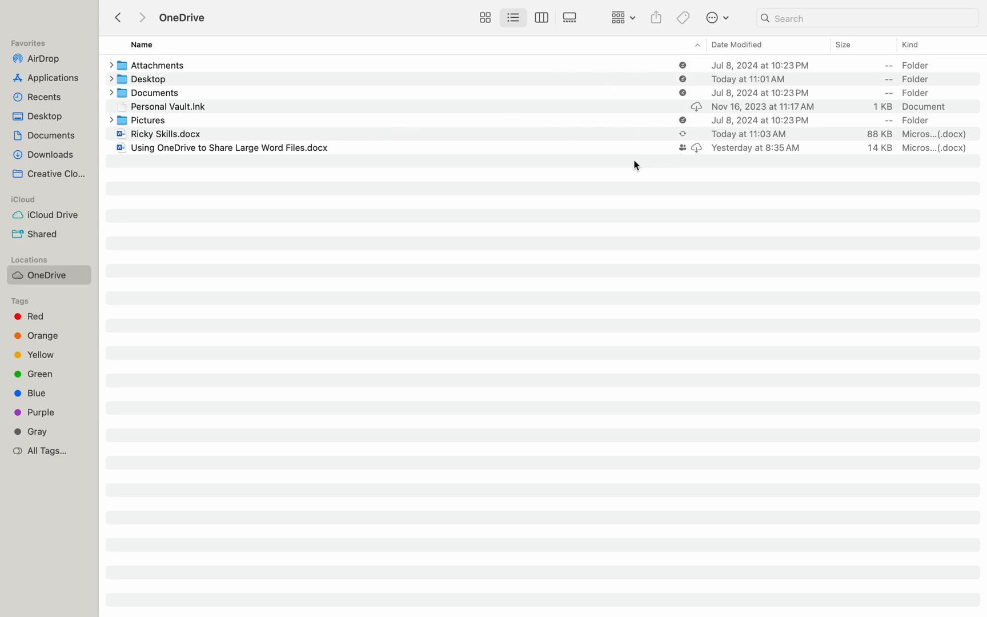
mouse_move(275, 198)
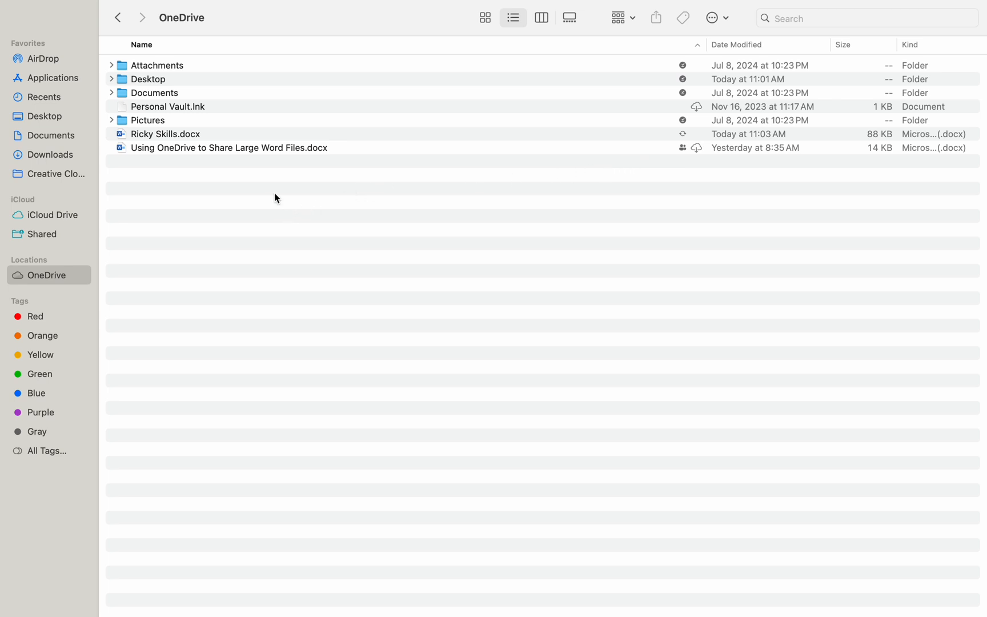
mouse_move(679, 125)
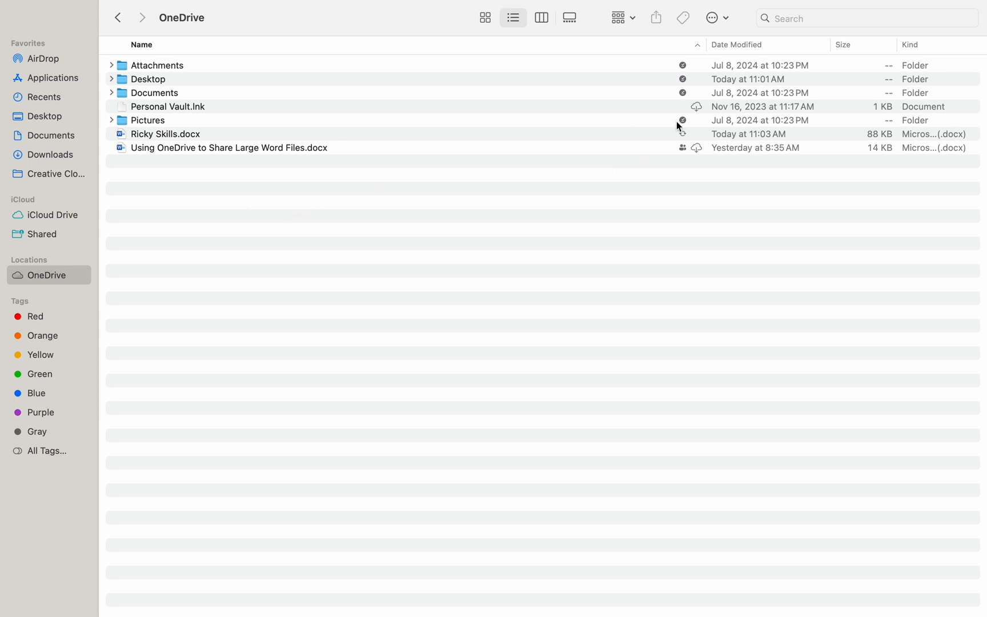
click(148, 79)
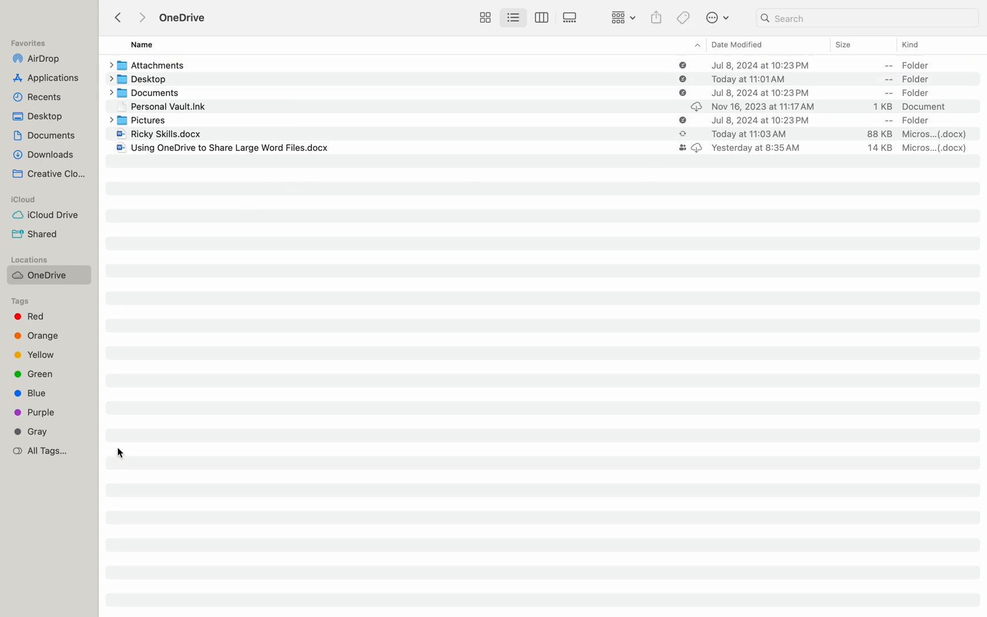
- Check the OneDrive folder's Get Info window (1.04 GB downloaded, 1,420 items), then close it
right_click(46, 275)
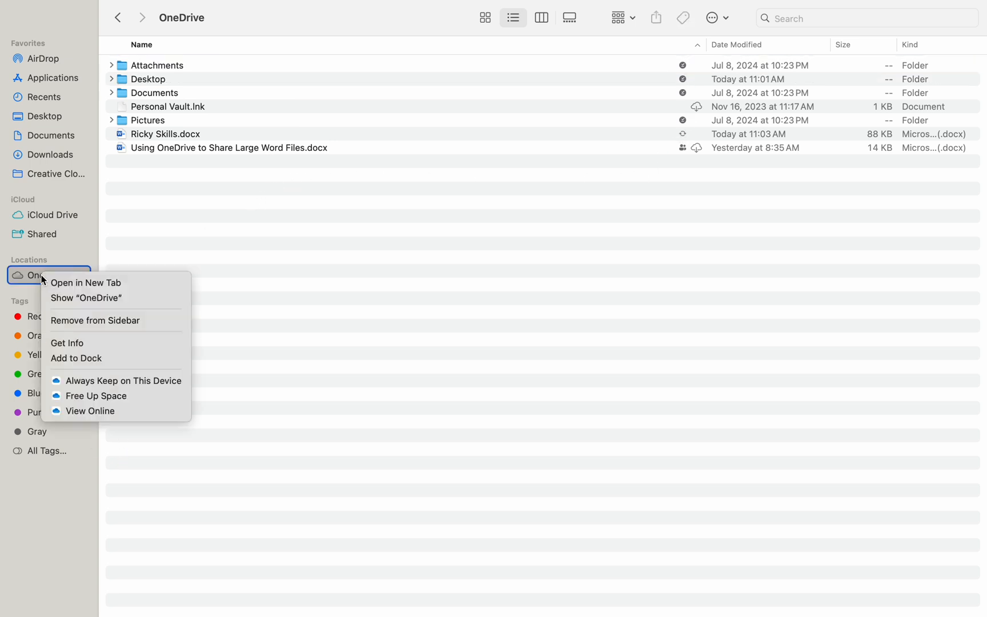
mouse_move(198, 332)
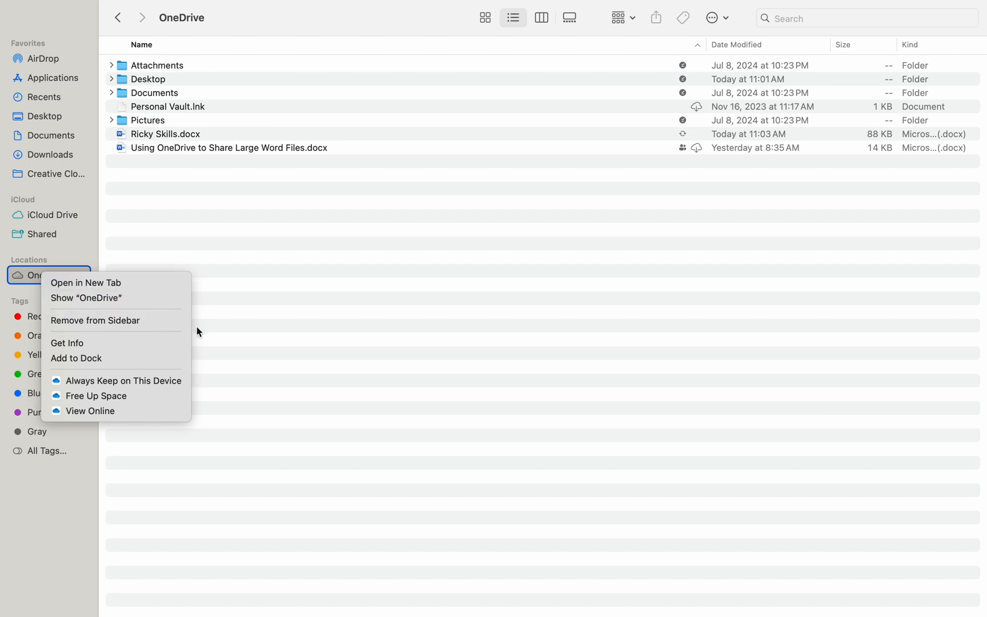
click(67, 343)
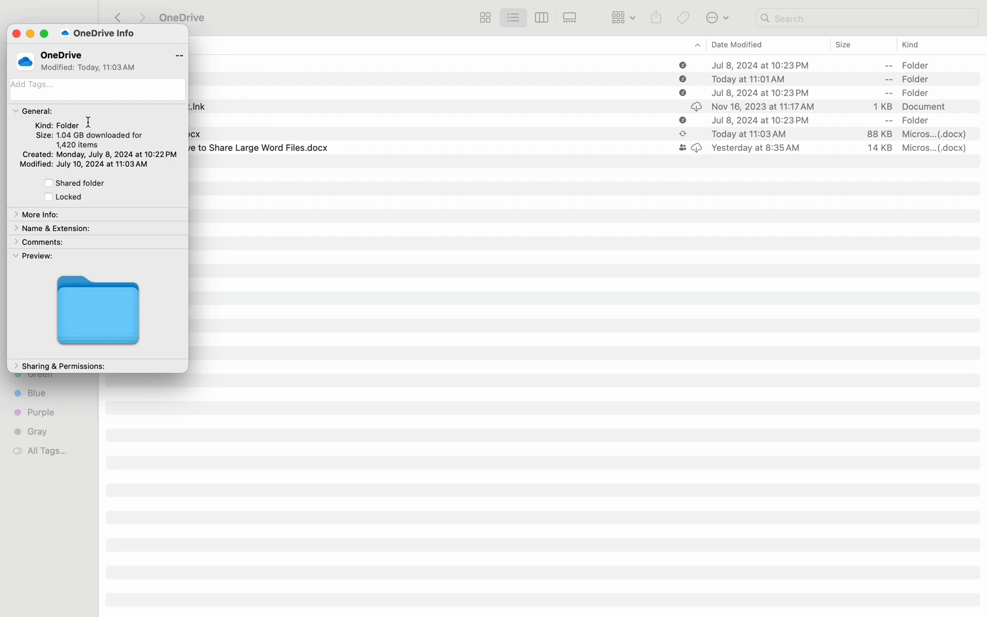
mouse_move(115, 76)
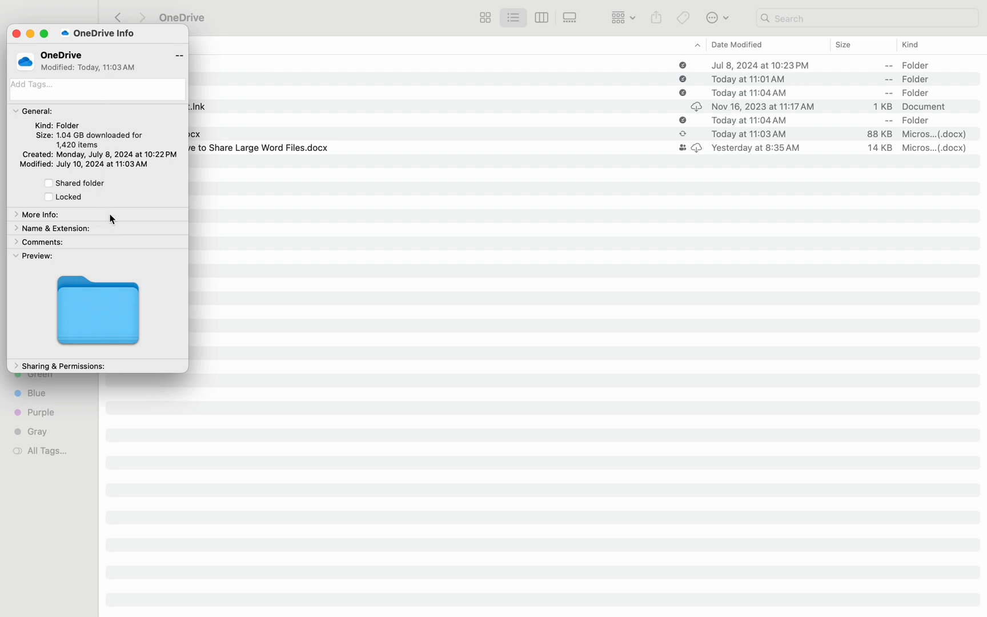
mouse_move(19, 50)
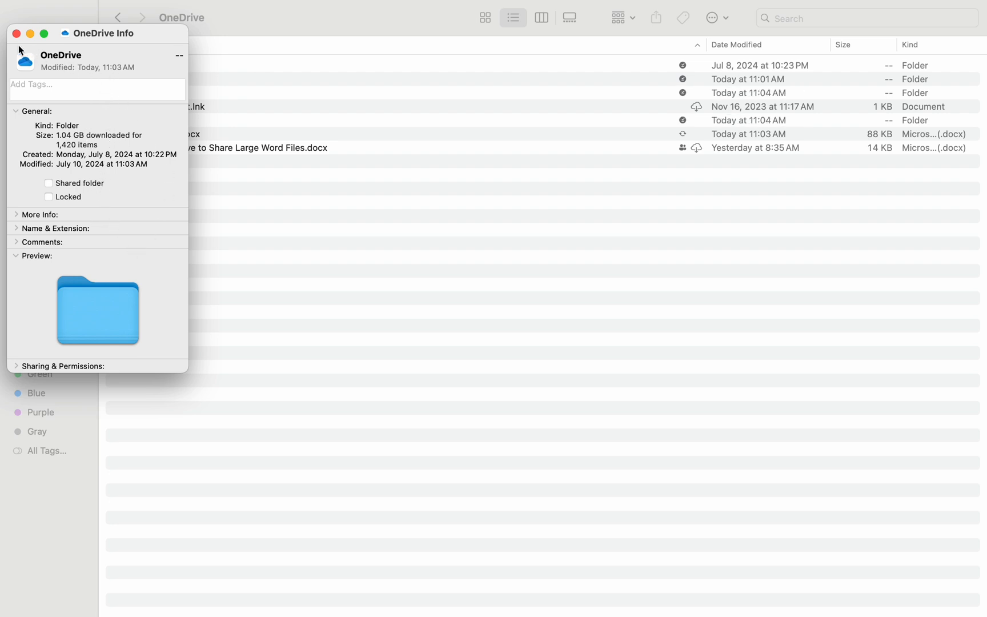
click(17, 33)
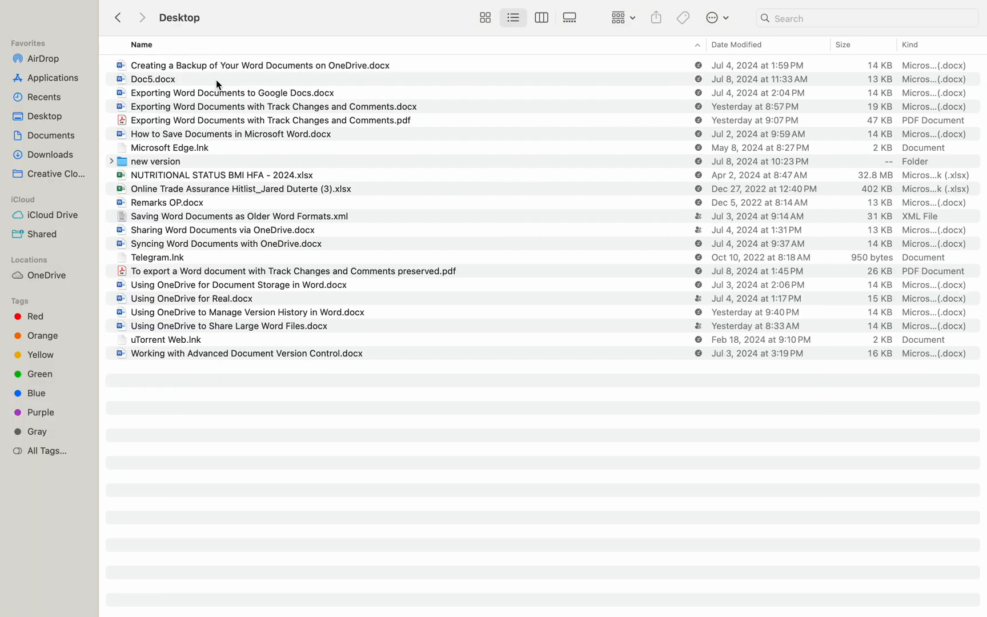
mouse_move(703, 318)
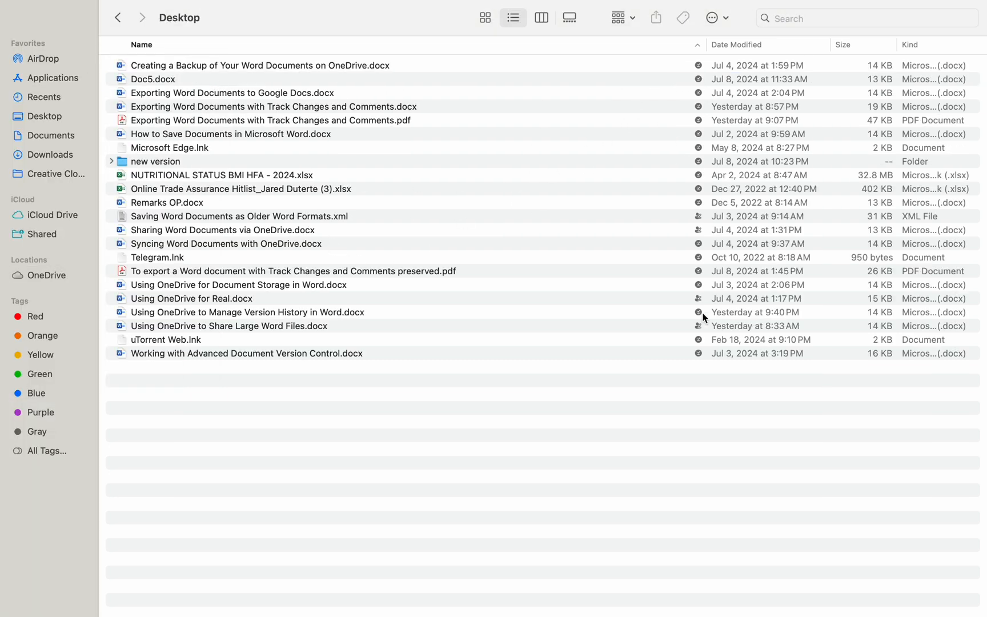
mouse_move(427, 229)
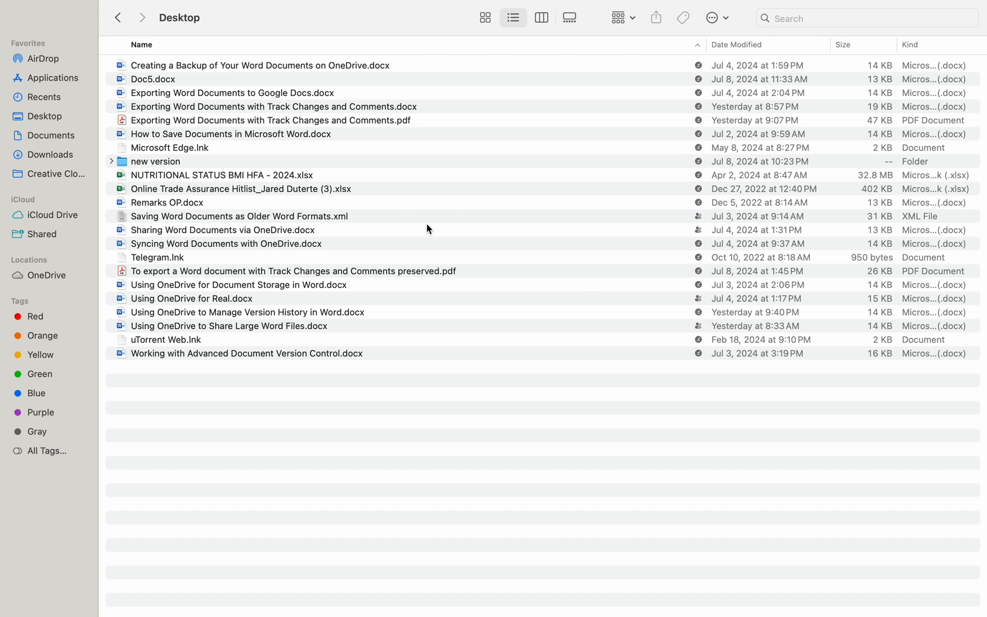
mouse_move(281, 157)
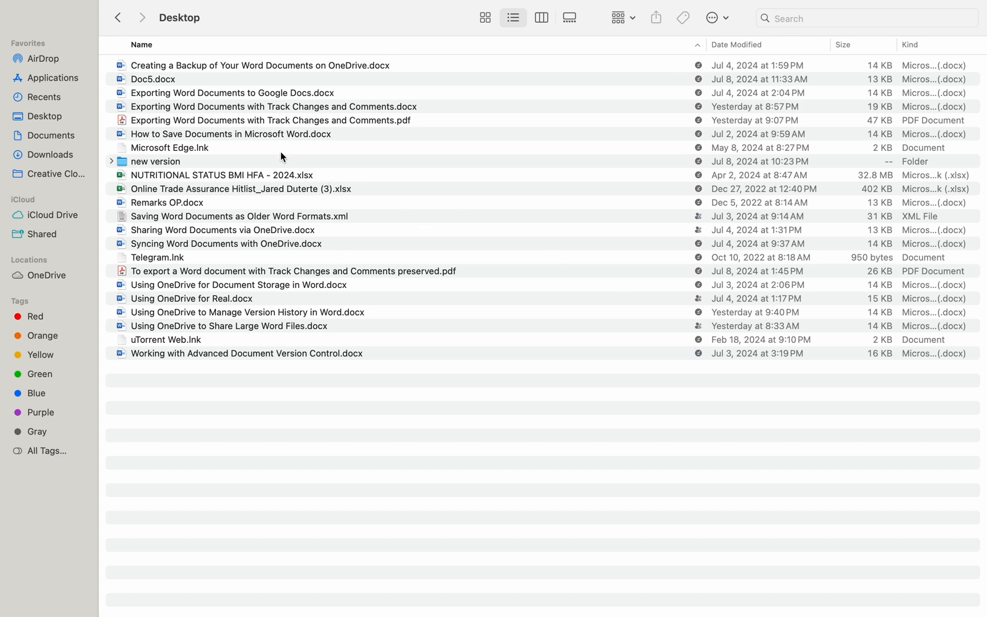
mouse_move(276, 157)
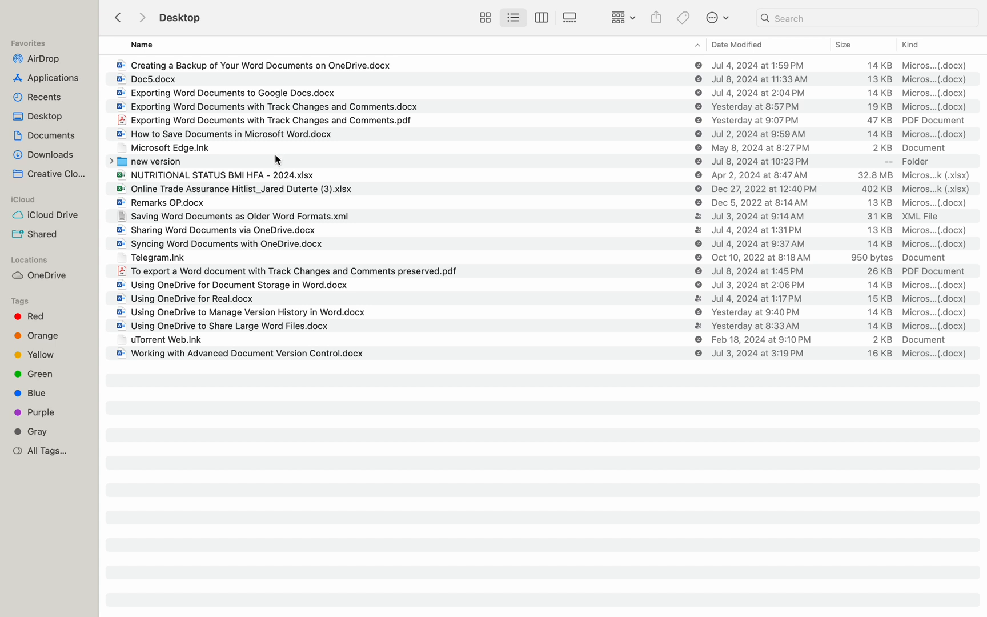
mouse_move(310, 147)
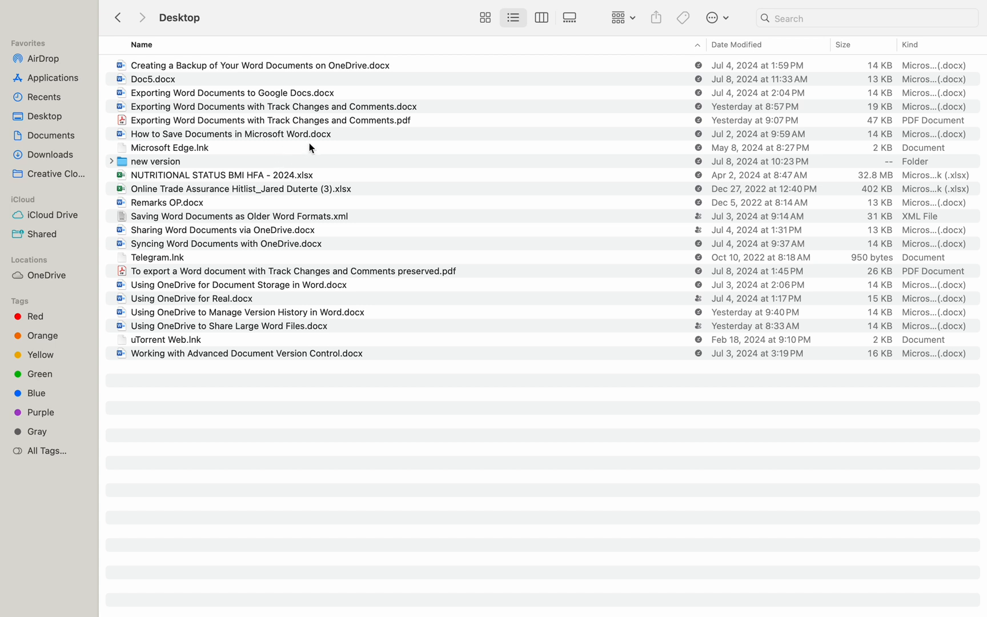